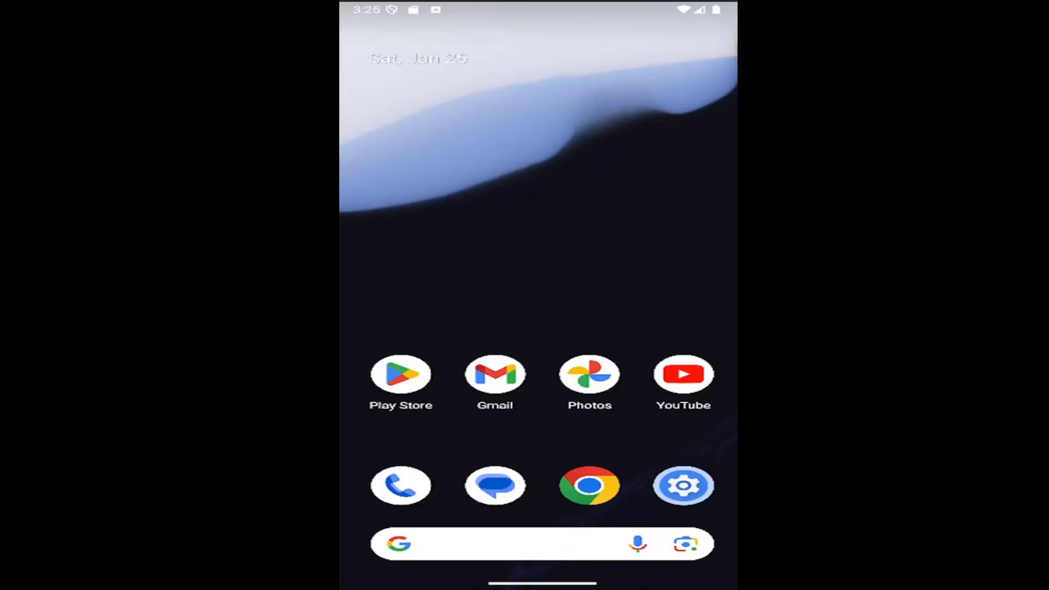
{"action": "mouse_move", "coordinate": [639, 350]}
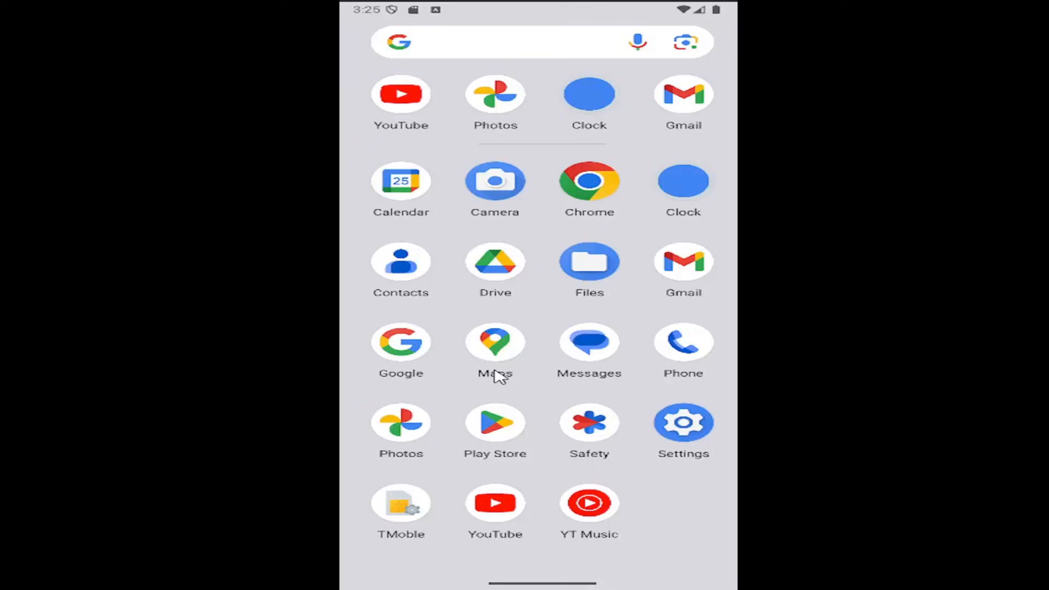
Navigate from Settings through System to the Reset options page
{"action": "left_click", "coordinate": [683, 422]}
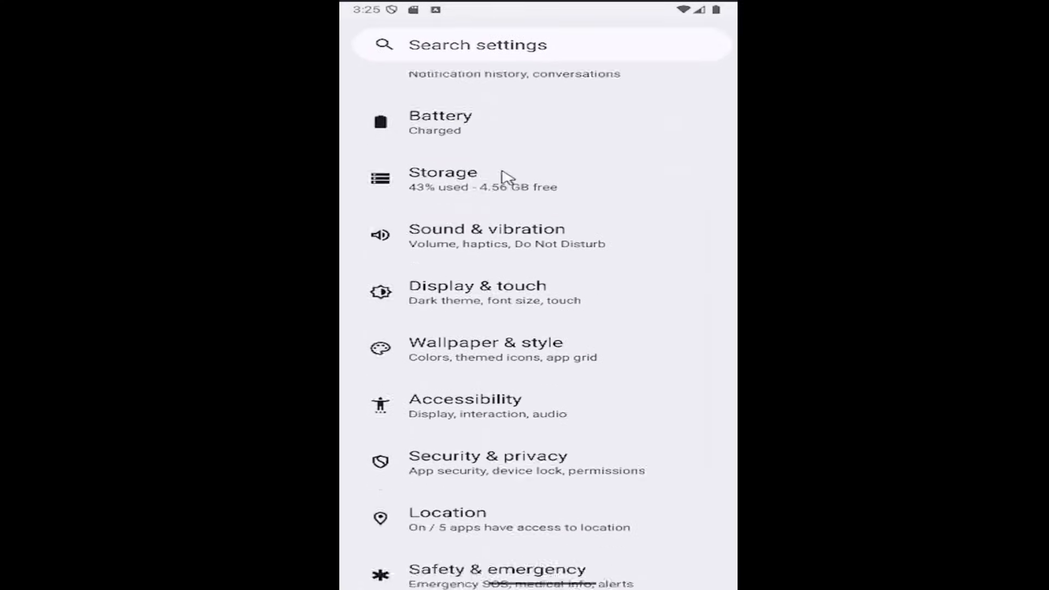
{"action": "scroll", "scroll_direction": "down", "scroll_amount": 3}
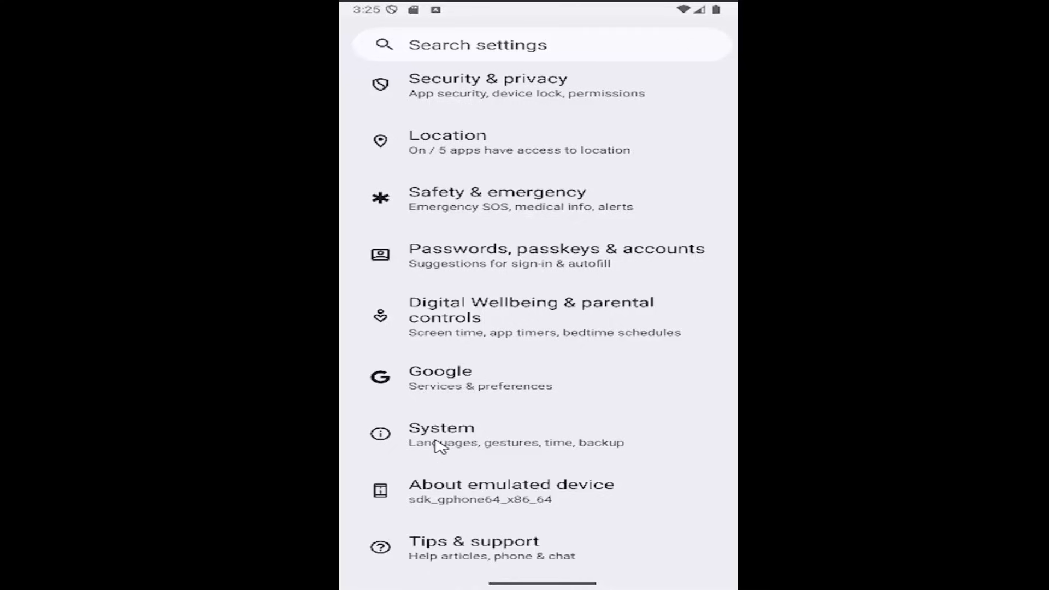
{"action": "left_click", "coordinate": [441, 435]}
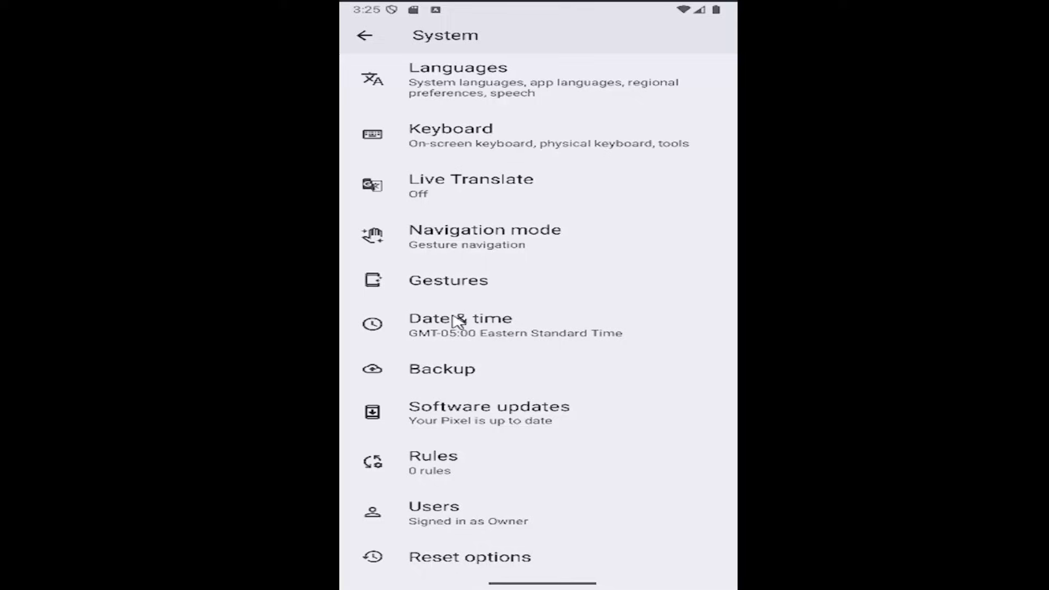
{"action": "mouse_move", "coordinate": [478, 562]}
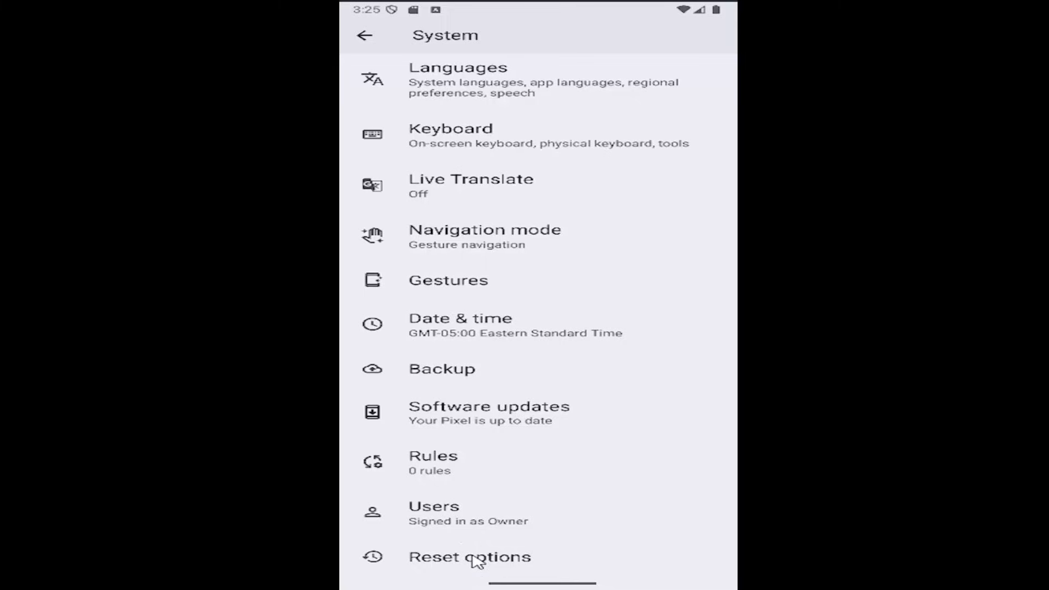
{"action": "left_click", "coordinate": [468, 556]}
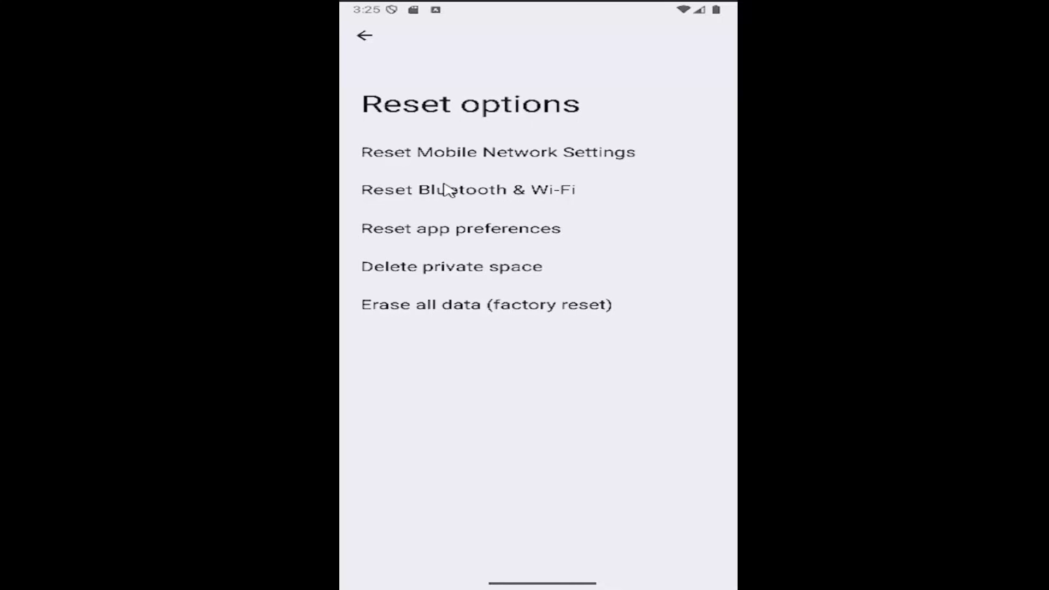
Reset Bluetooth & Wi-Fi settings, confirm the reset, and return to System settings
{"action": "left_click", "coordinate": [468, 189]}
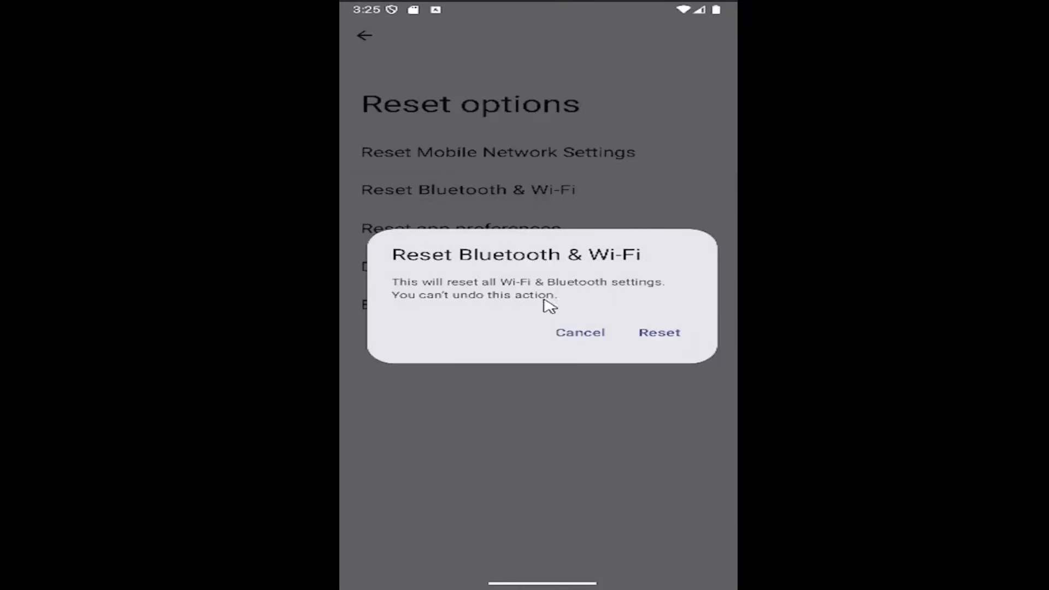
{"action": "mouse_move", "coordinate": [589, 331]}
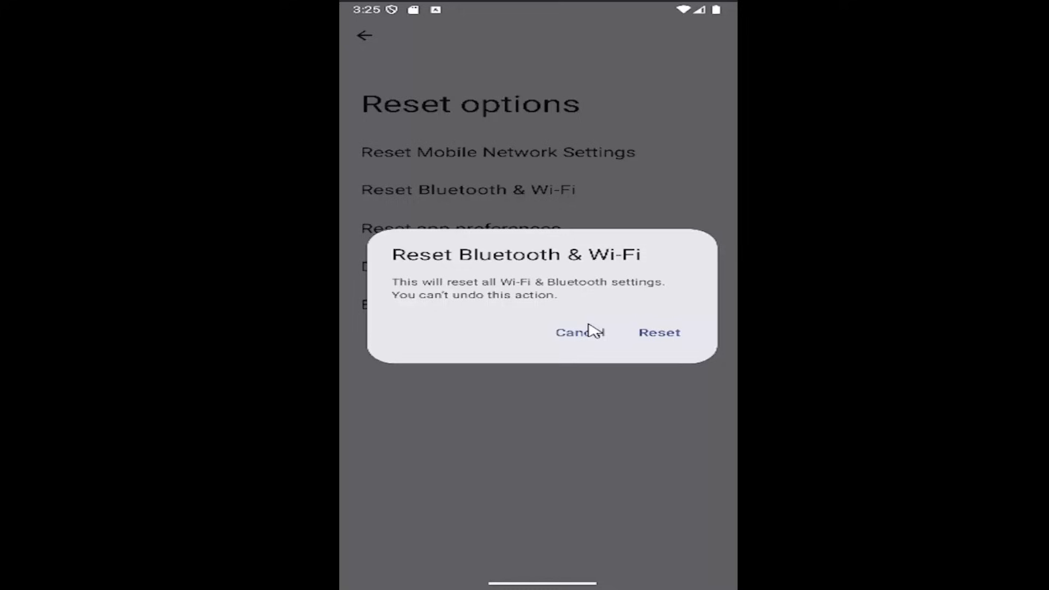
{"action": "left_click", "coordinate": [658, 332]}
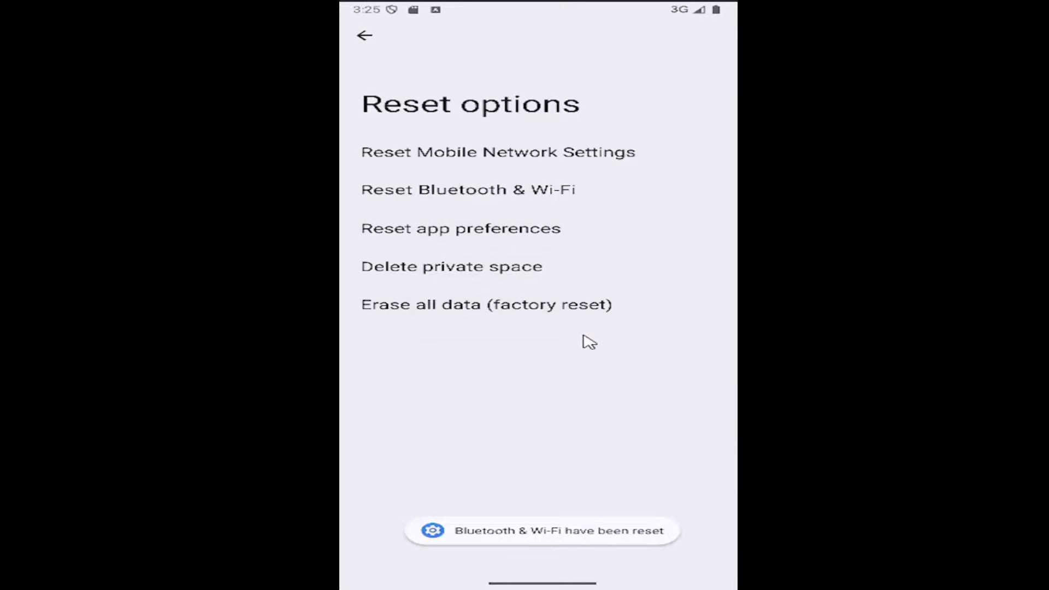
{"action": "left_click", "coordinate": [363, 35]}
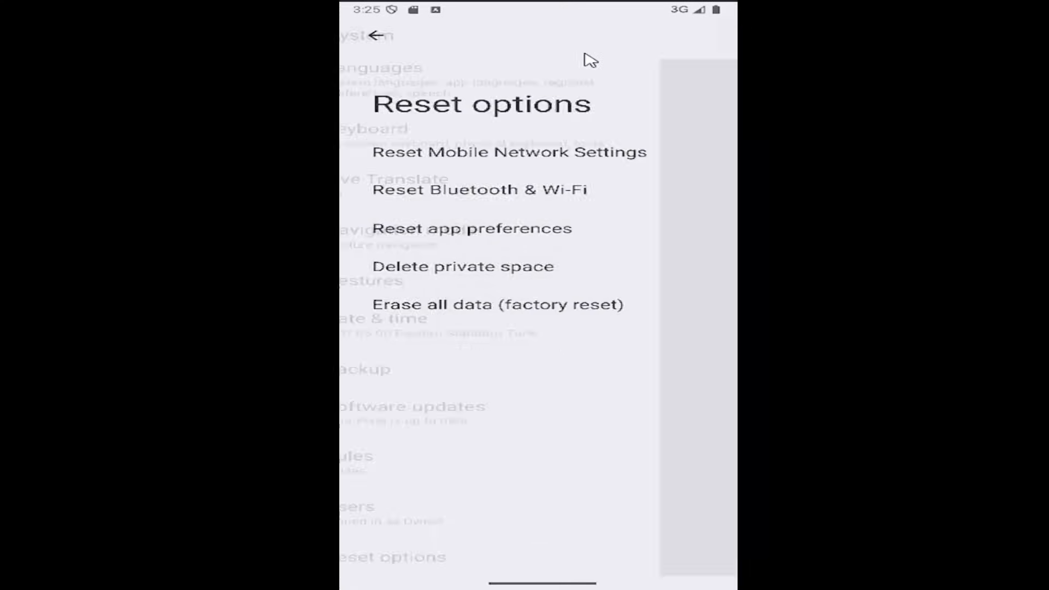